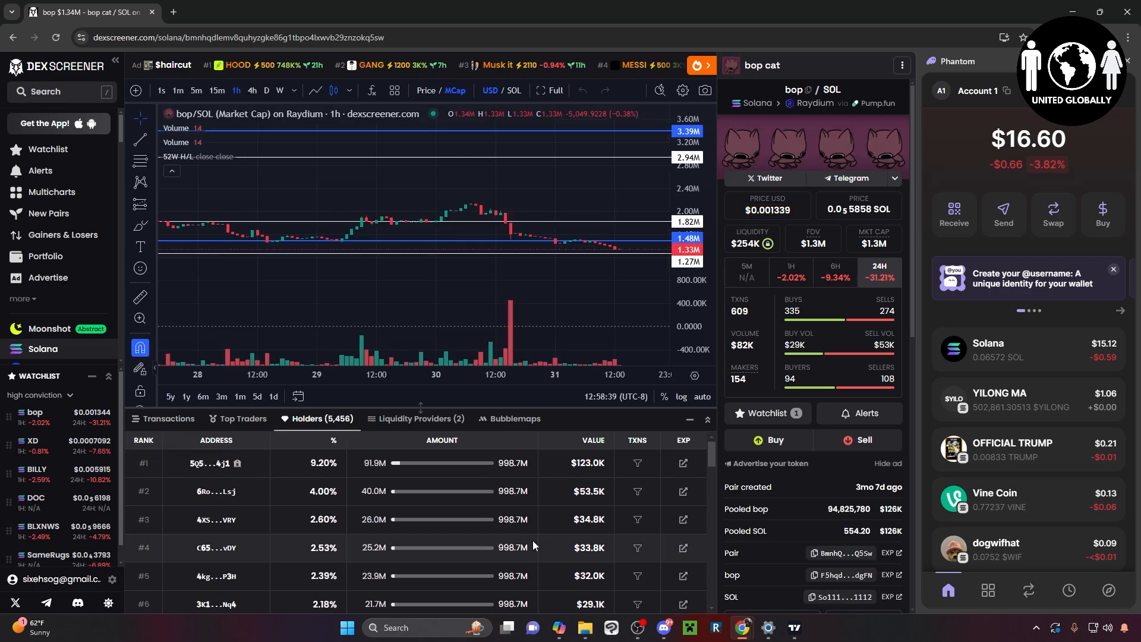
Step: Switch the bop/SOL pair view from the holders list to recent transactions
scroll(down, 3)
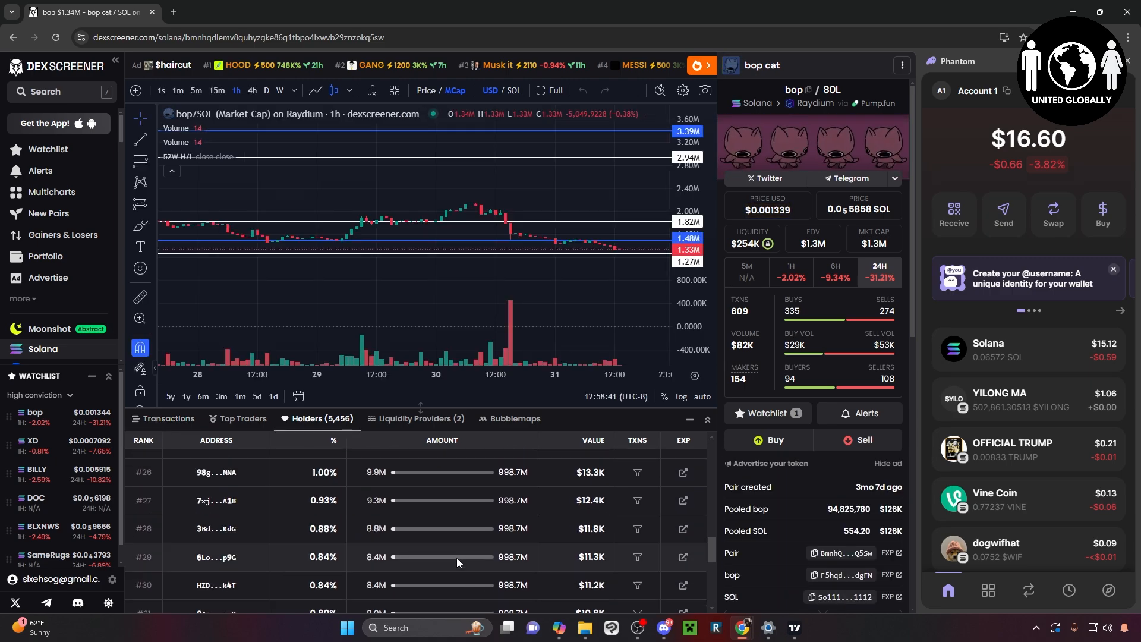
click(169, 418)
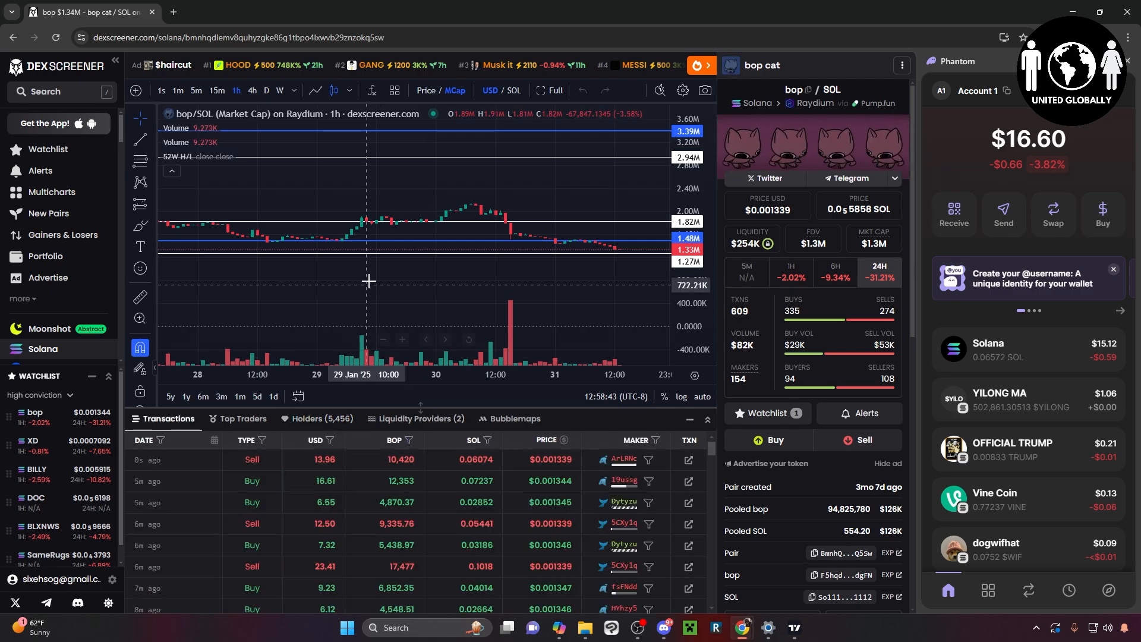
click(279, 90)
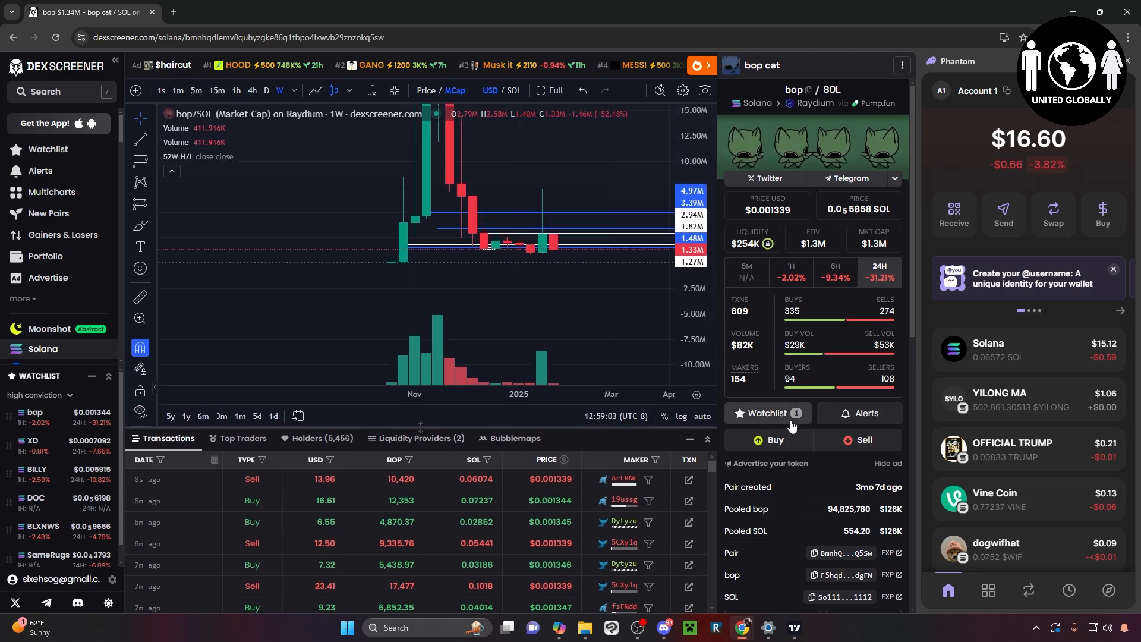
Step: Copy the bop token contract address from the pair info panel
scroll(down, 3)
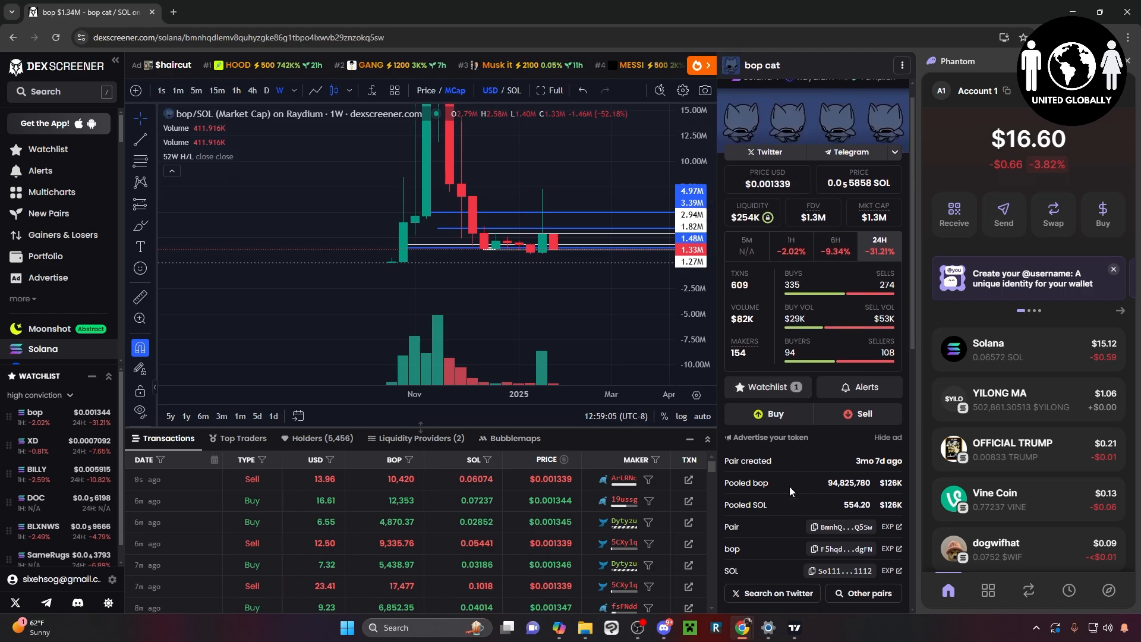
scroll(down, 3)
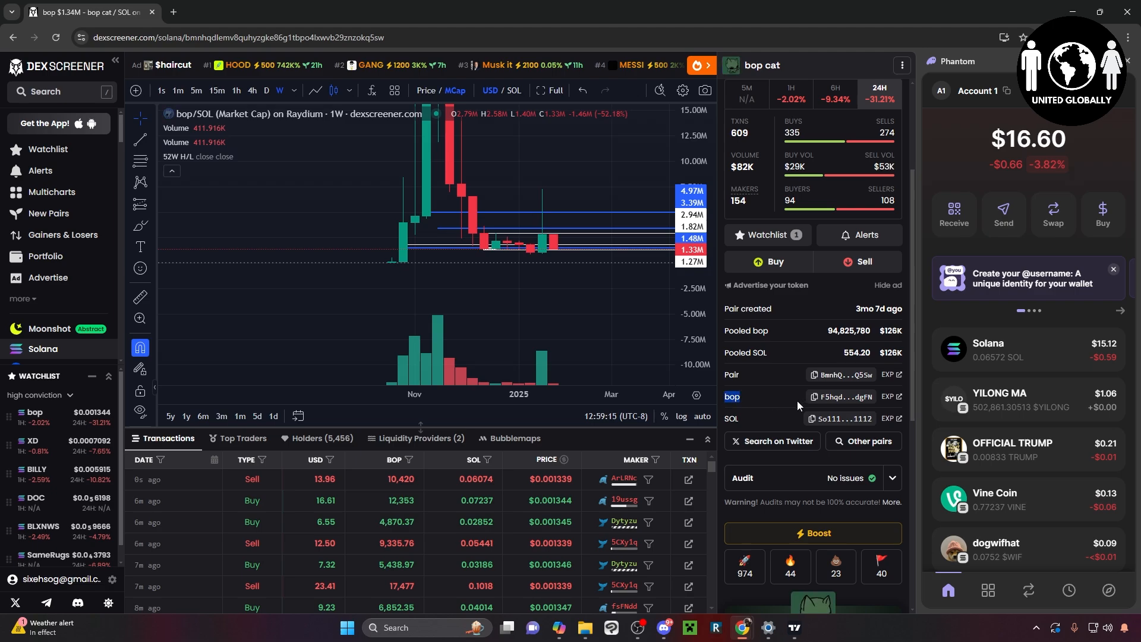
click(814, 396)
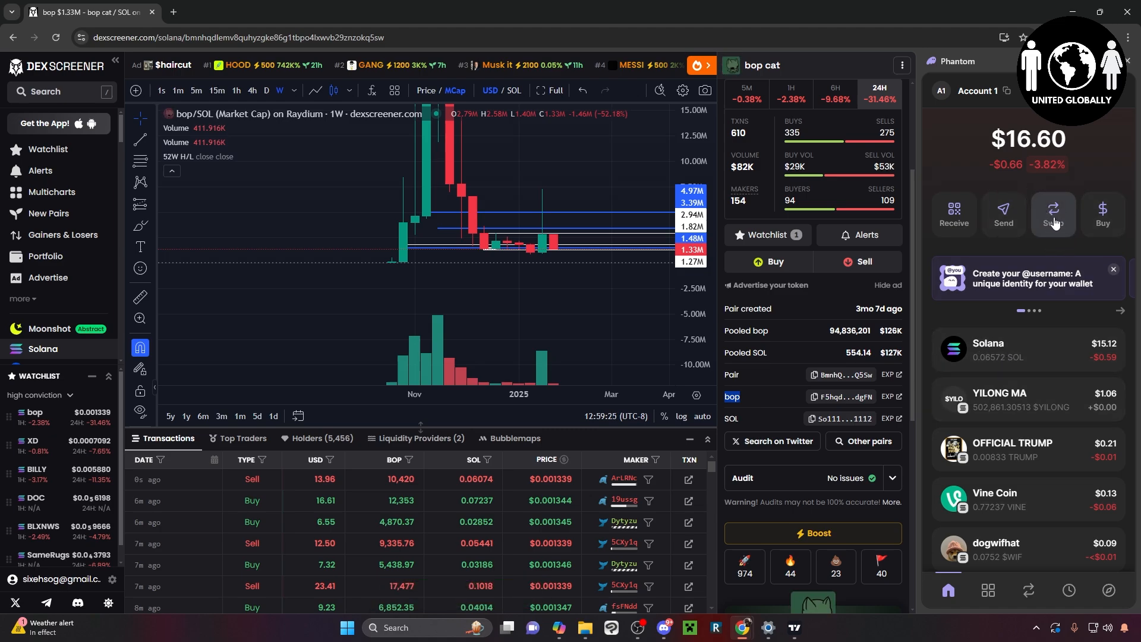
Step: Start a Phantom swap paying about 0.0067 SOL and open the receive-token list
click(1053, 213)
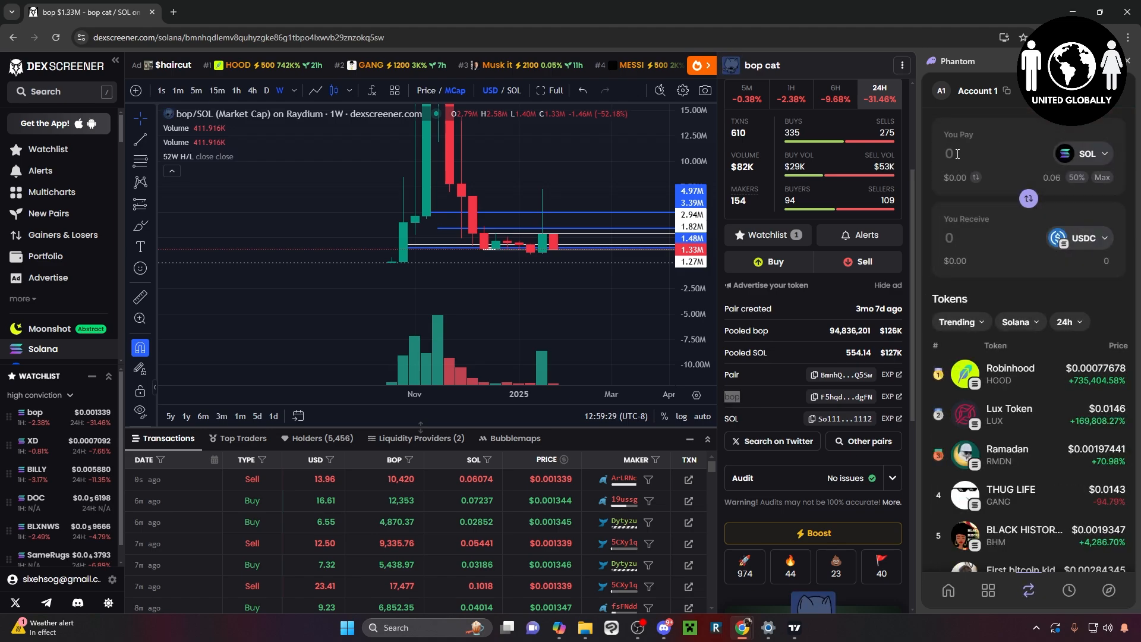
click(1076, 177)
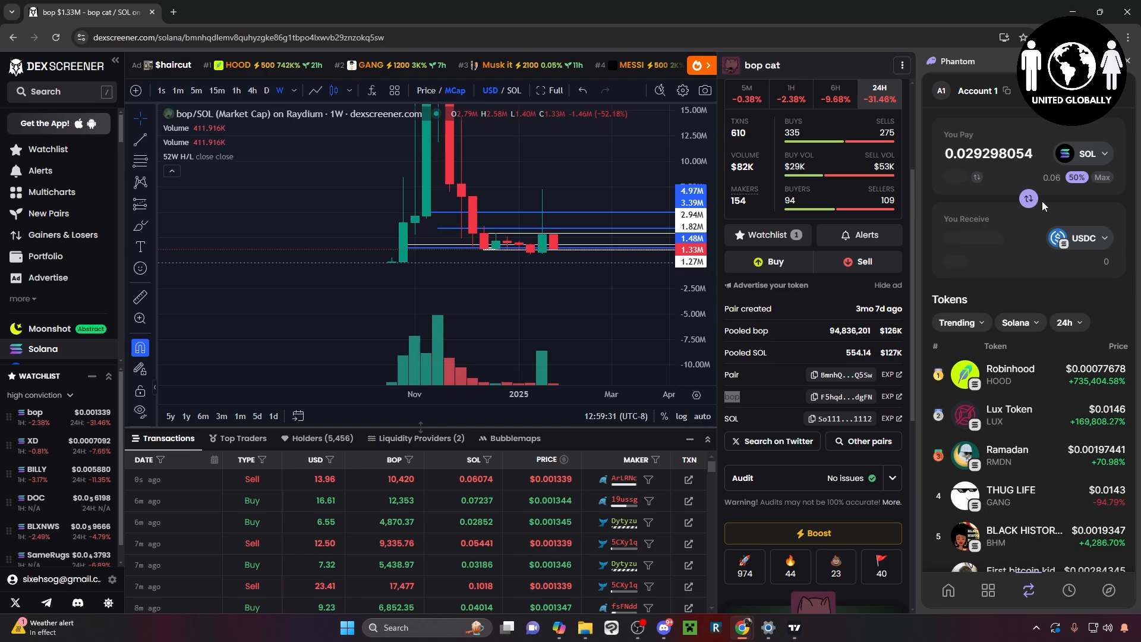
click(1028, 198)
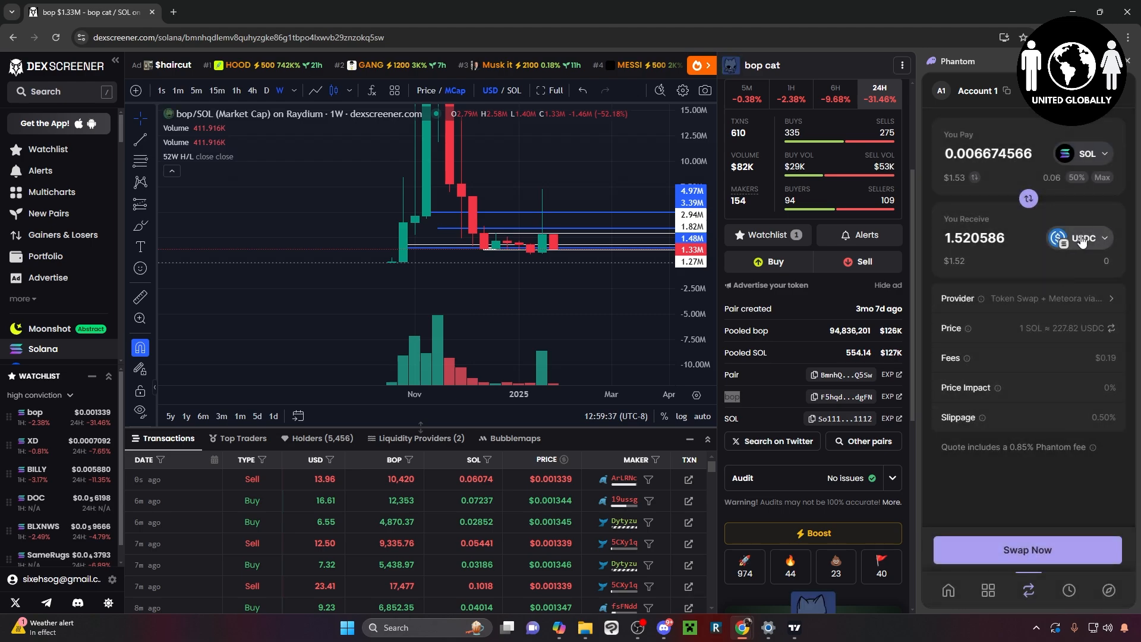
click(1087, 237)
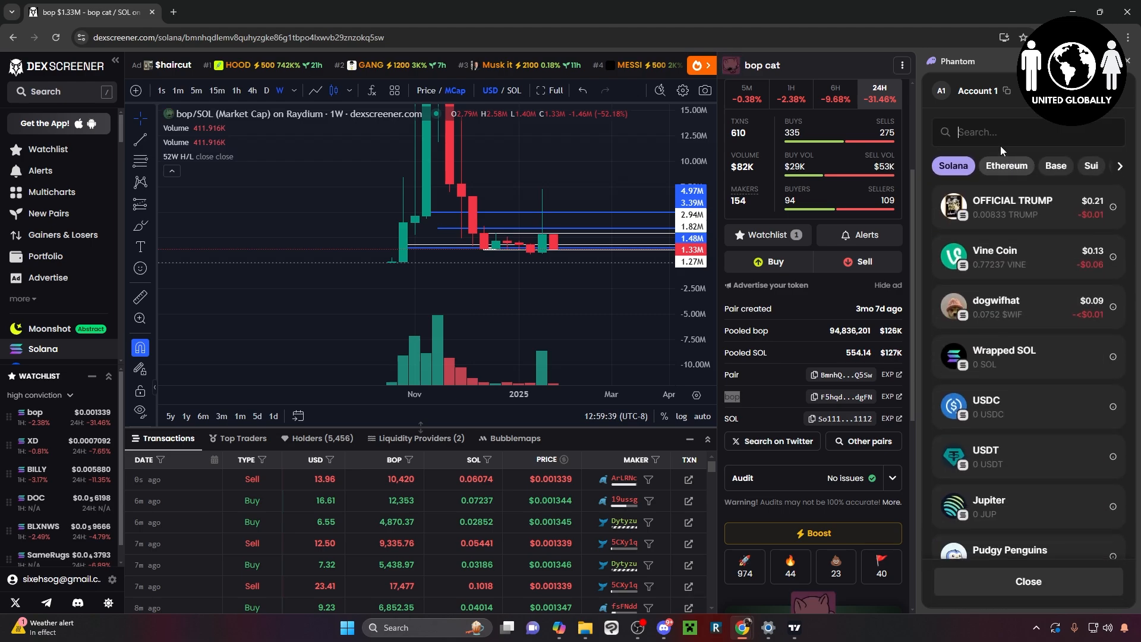
Step: Search the pasted bop contract address and select bop as the token to receive
text(enSvpPShAYKrP2U2MiZMdgFN)
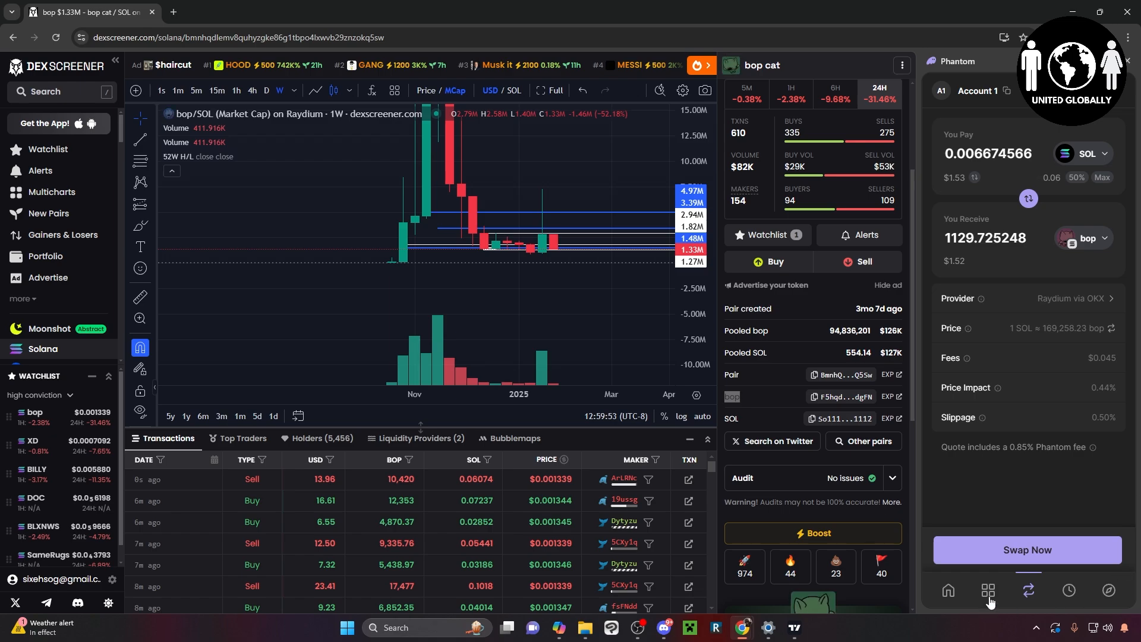
mouse_move(1024, 398)
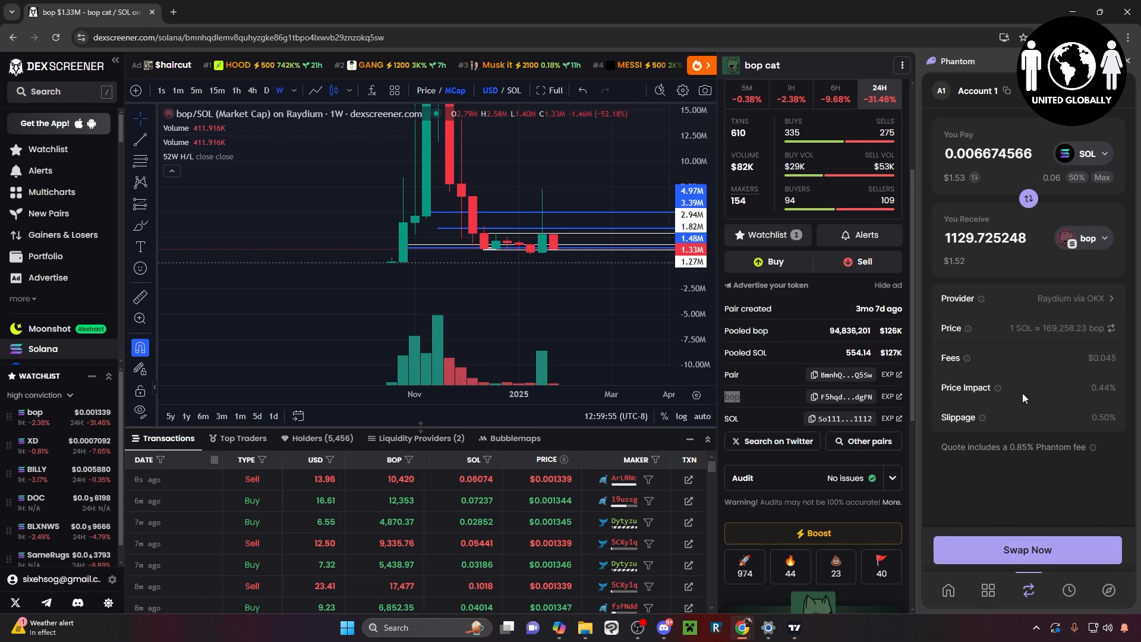
mouse_move(1018, 388)
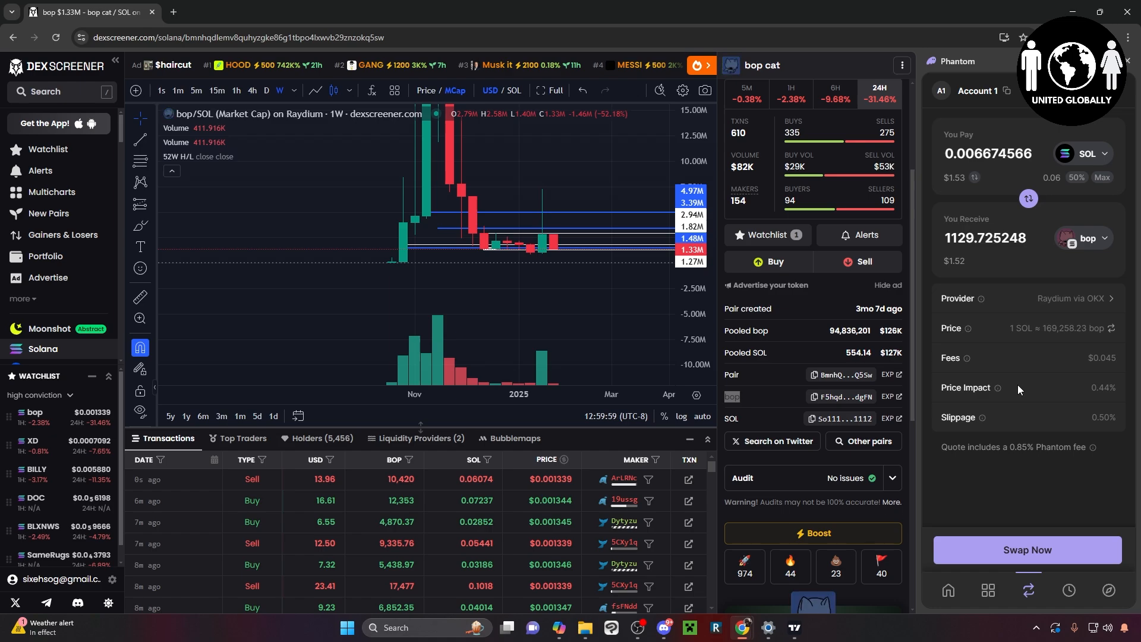
mouse_move(960, 292)
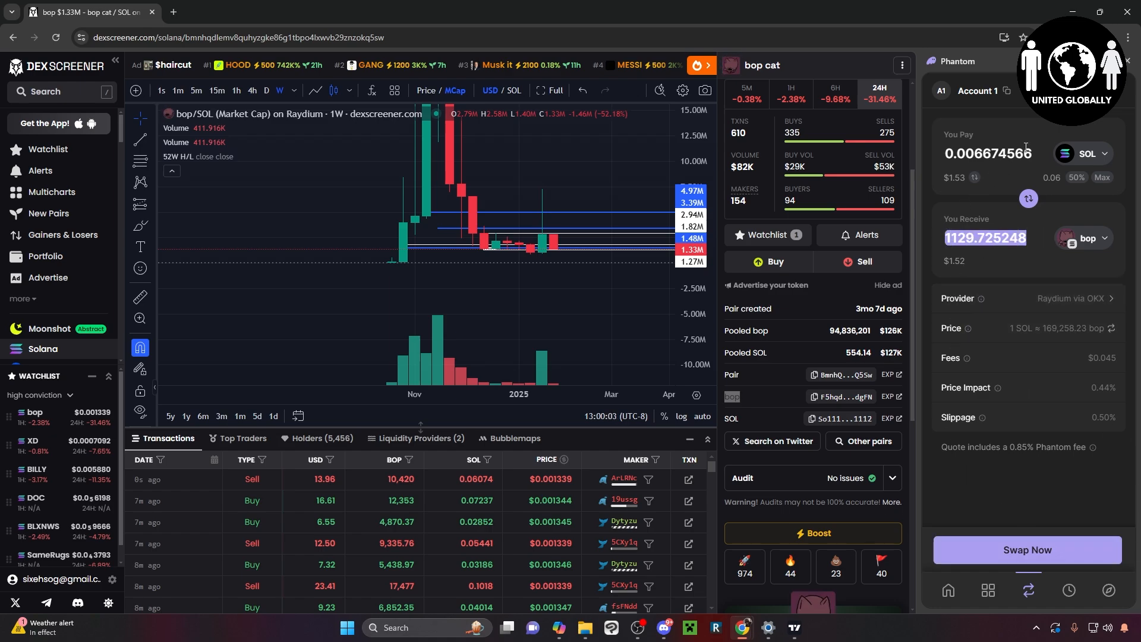
Step: Change the pay amount to 0.001 SOL and execute the swap for bop
text(0.001)
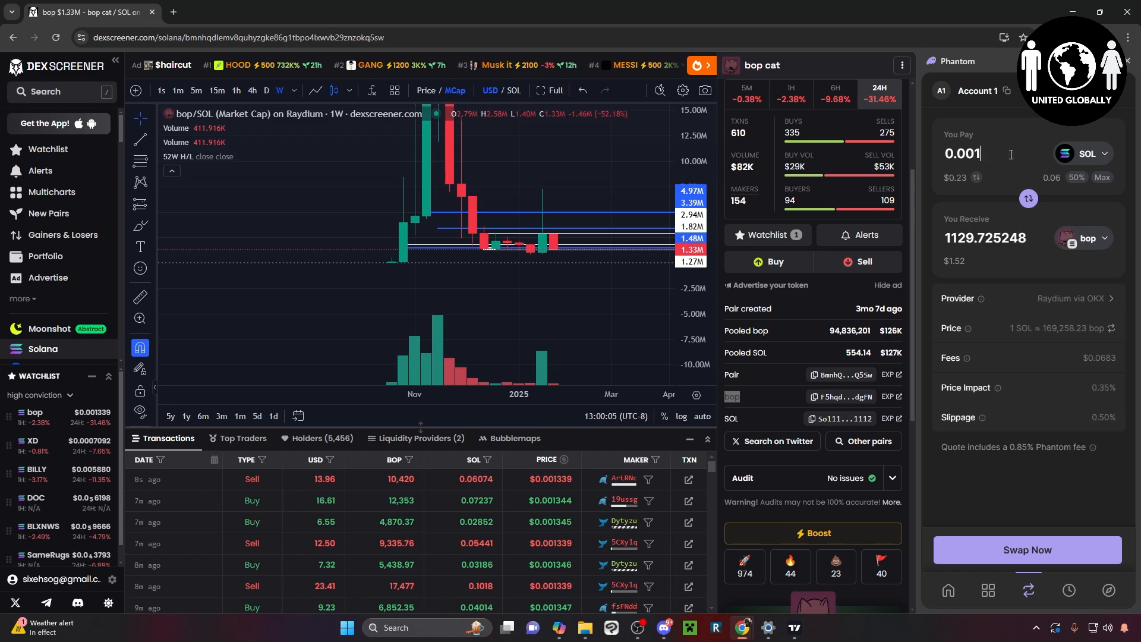
click(1027, 550)
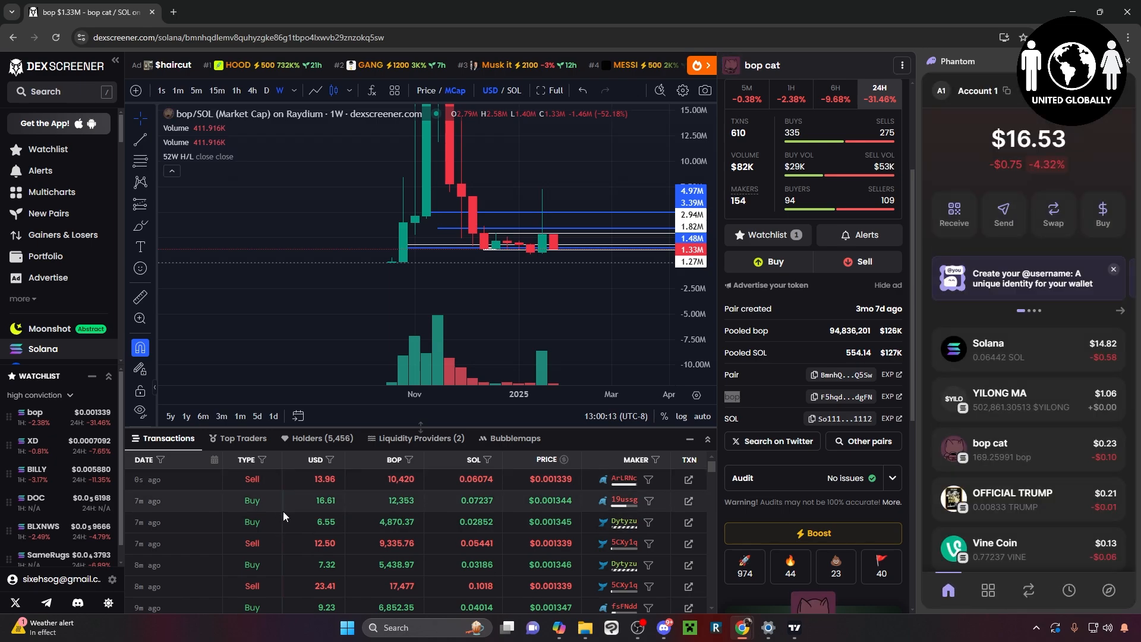
mouse_move(371, 515)
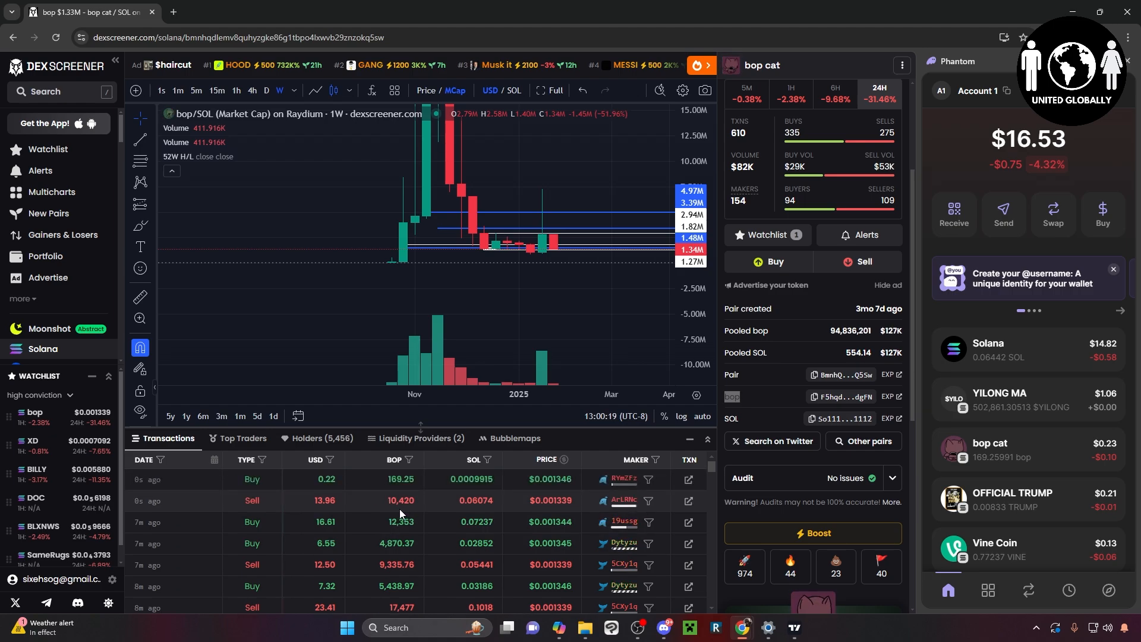
Step: Highlight the $0.22 value of the newest 169.25 BOP buy row
double_click(326, 479)
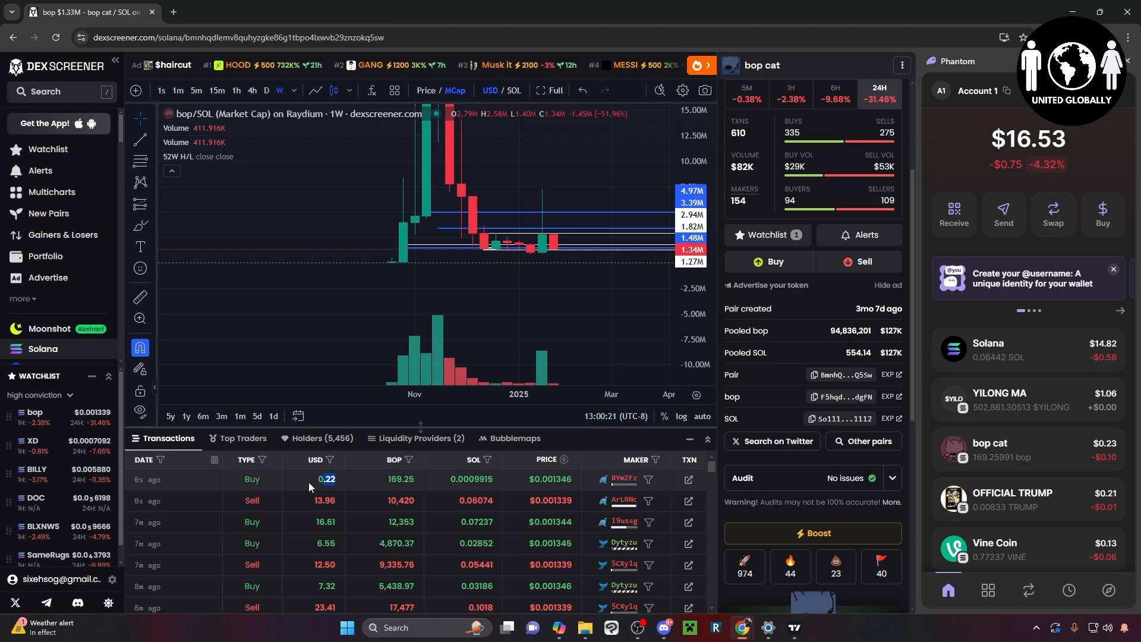